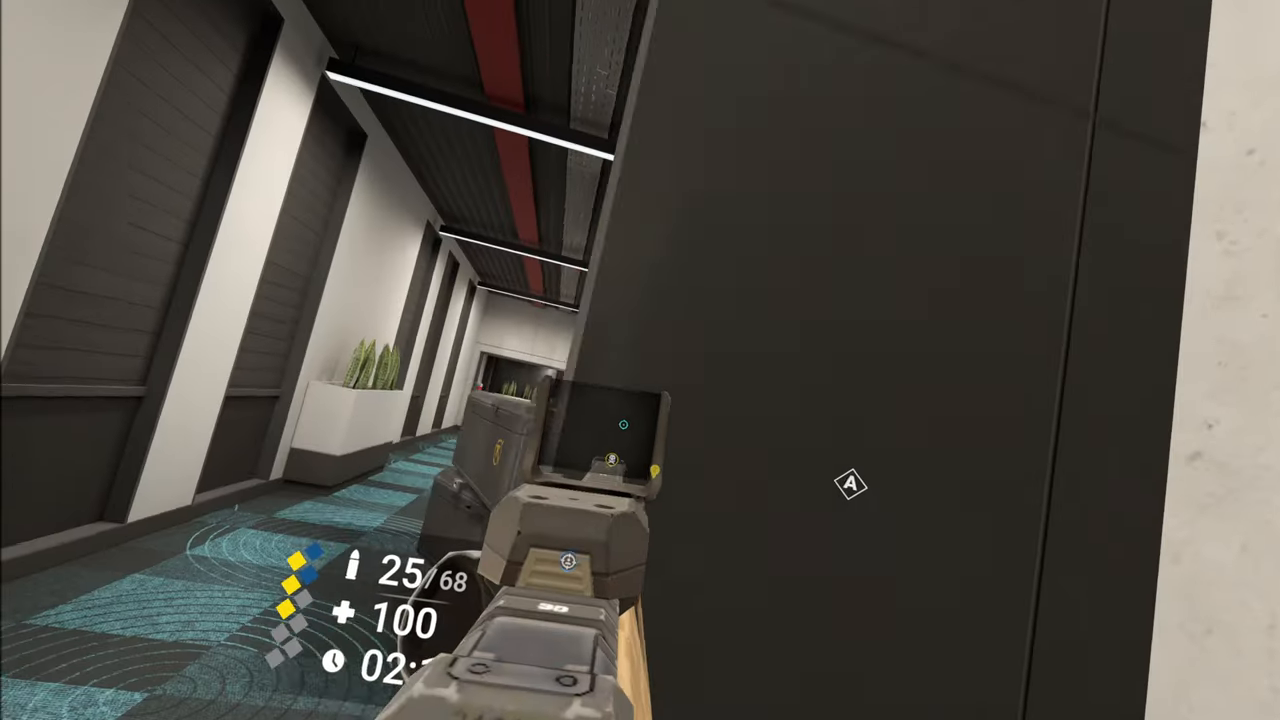
left_click(848, 482)
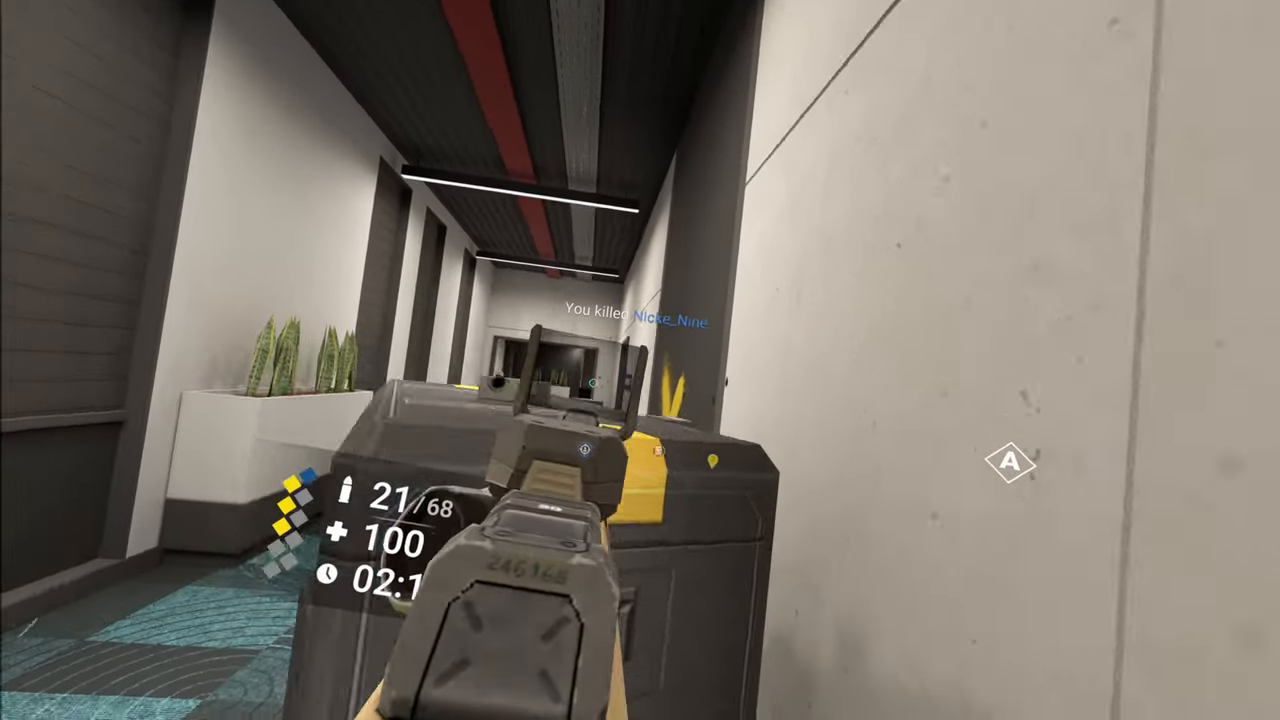